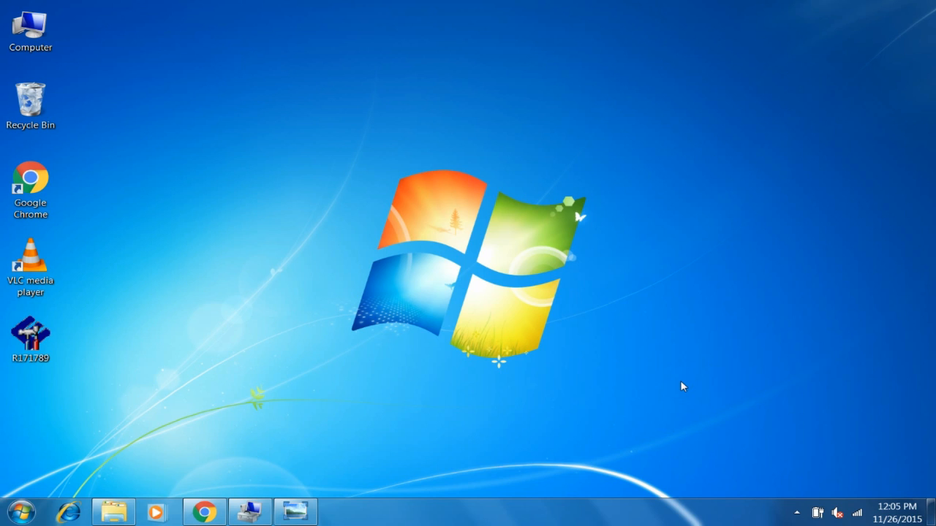
pyautogui.moveTo(834, 456)
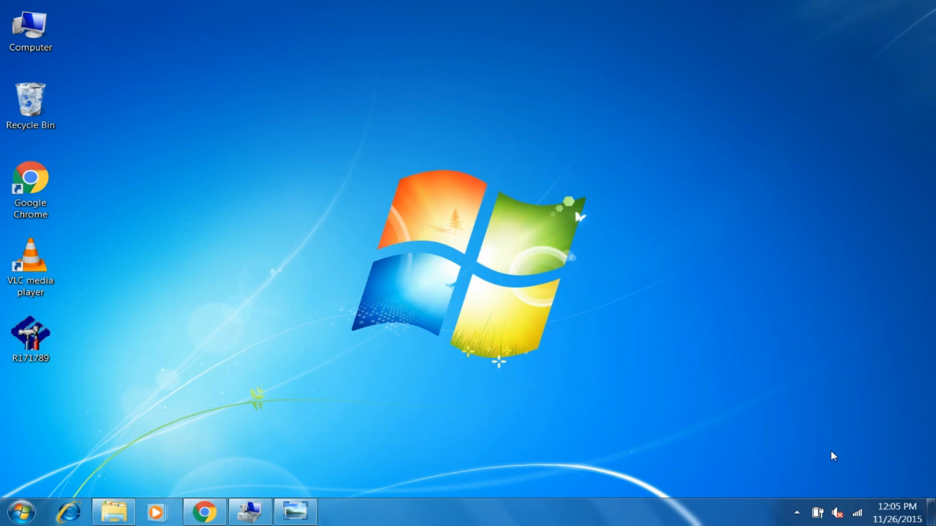
pyautogui.moveTo(837, 513)
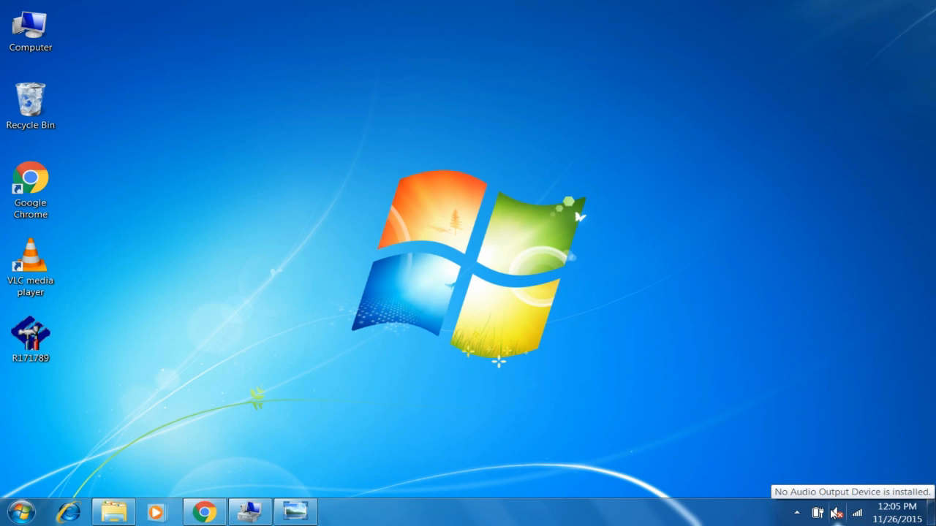
pyautogui.moveTo(725, 431)
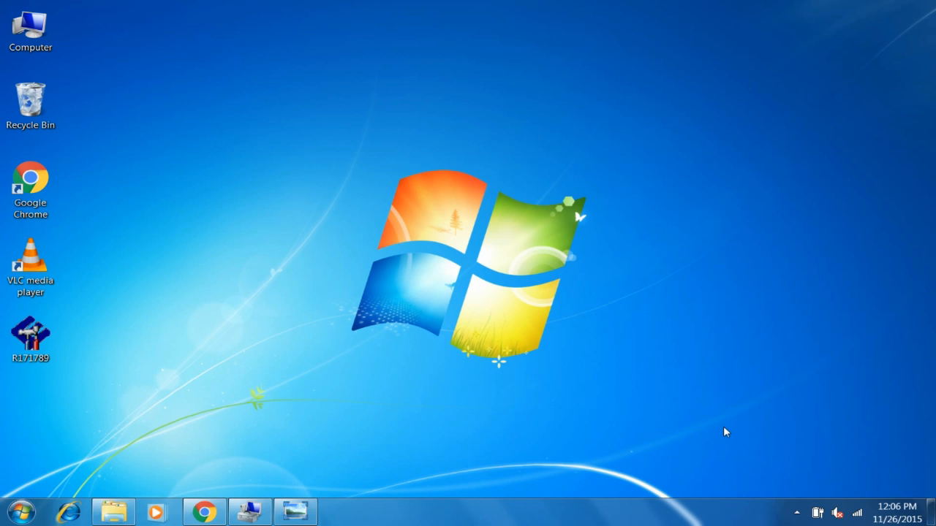
pyautogui.moveTo(706, 383)
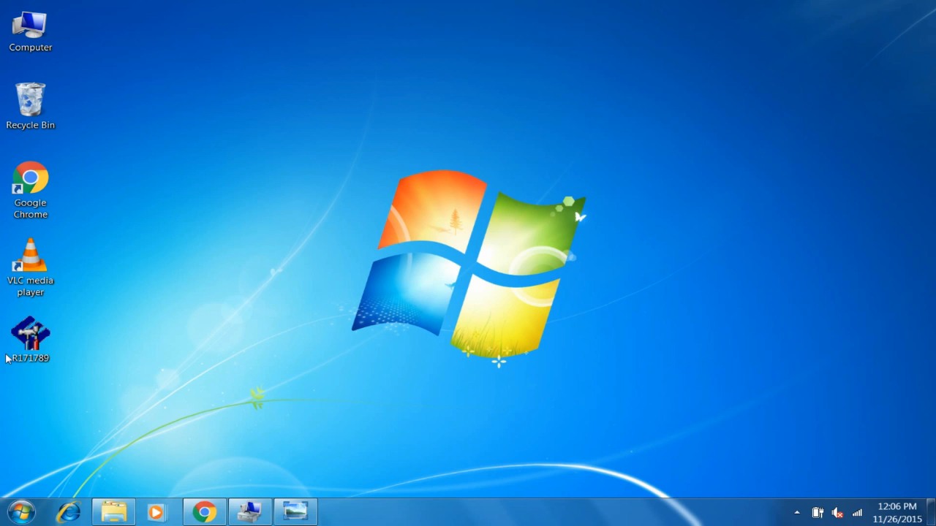
pyautogui.moveTo(94, 335)
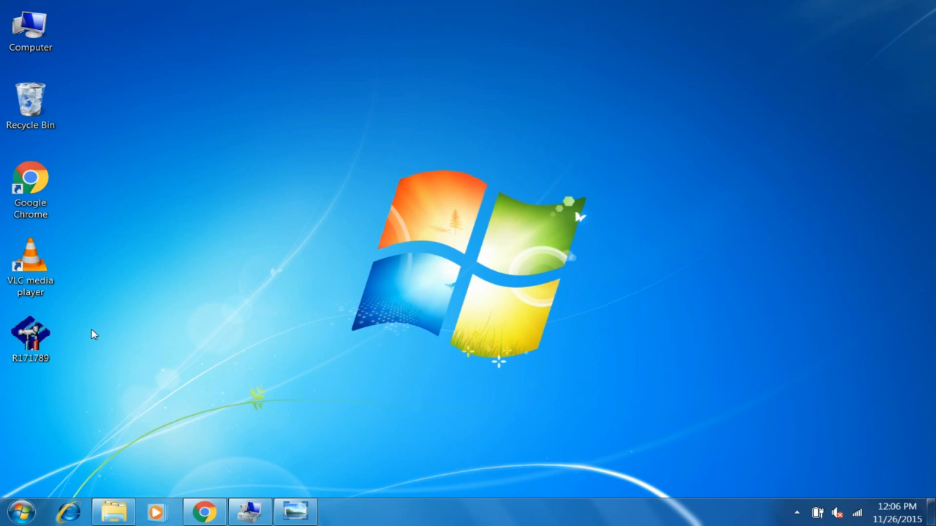
pyautogui.moveTo(140, 357)
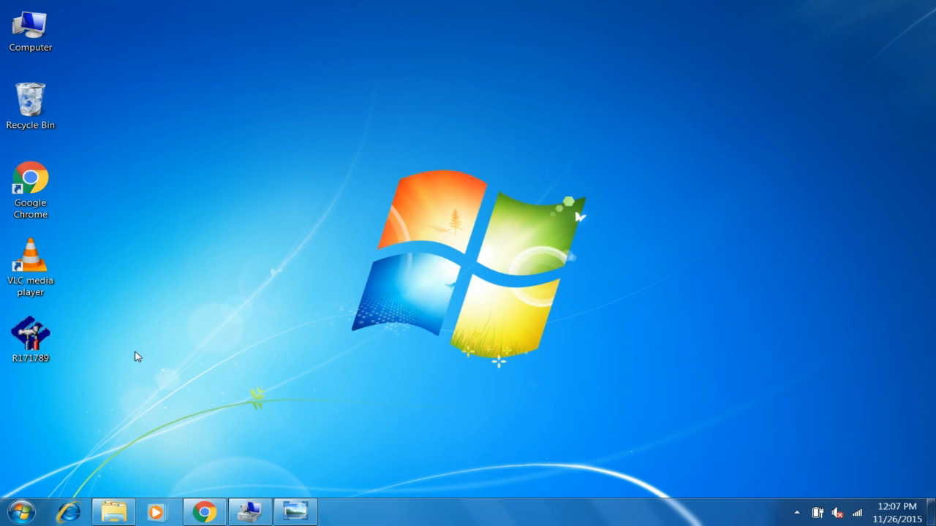
pyautogui.moveTo(408, 316)
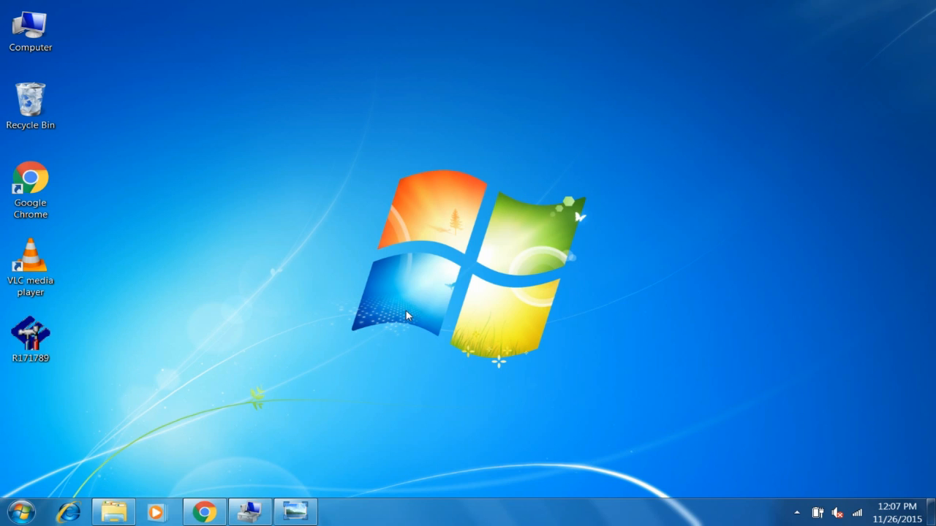
pyautogui.moveTo(232, 394)
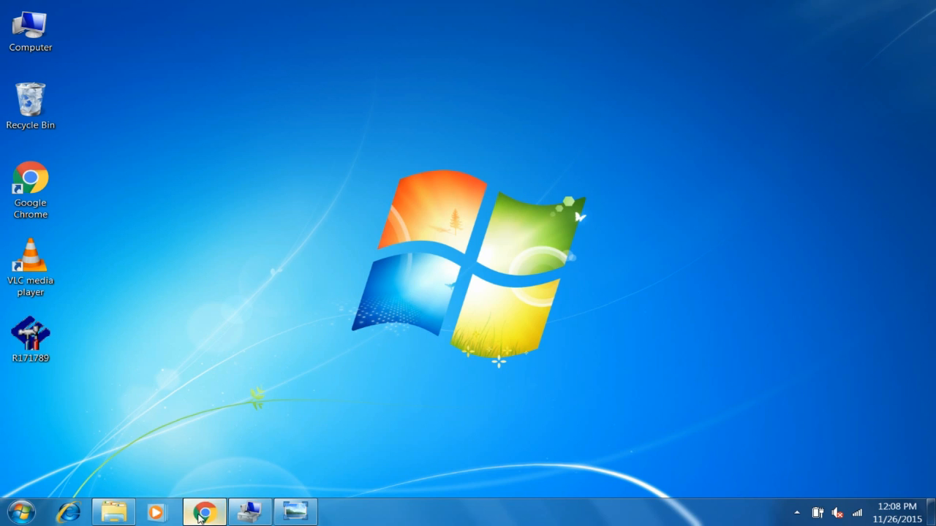
# Step: Search Google for 'audio drivers for dell inspiron 15' and pick the Dell US Product Support result
pyautogui.click(205, 512)
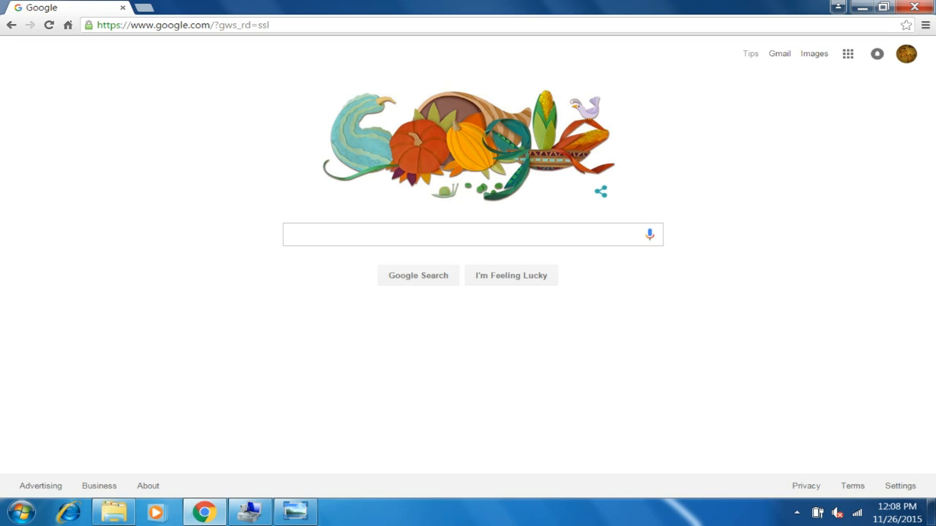
pyautogui.write('aud')
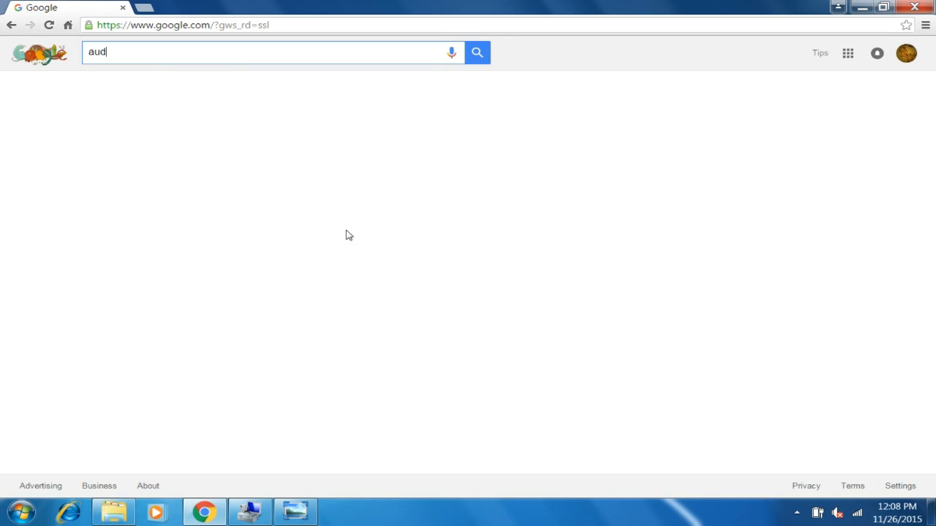
pyautogui.write('o')
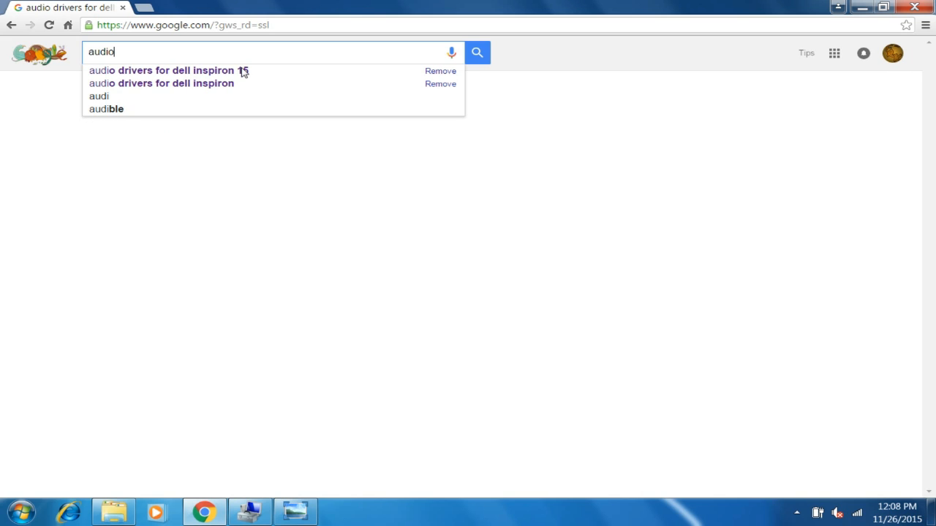
pyautogui.click(168, 70)
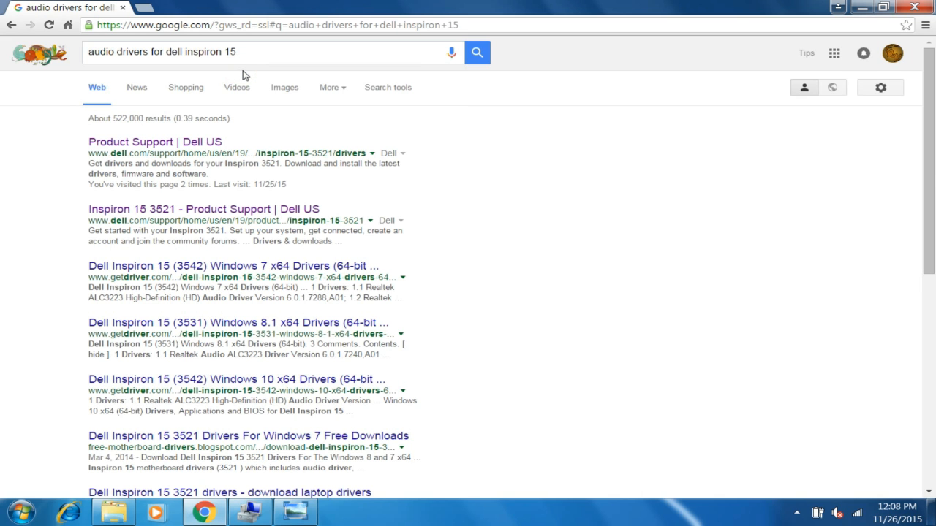
pyautogui.moveTo(161, 140)
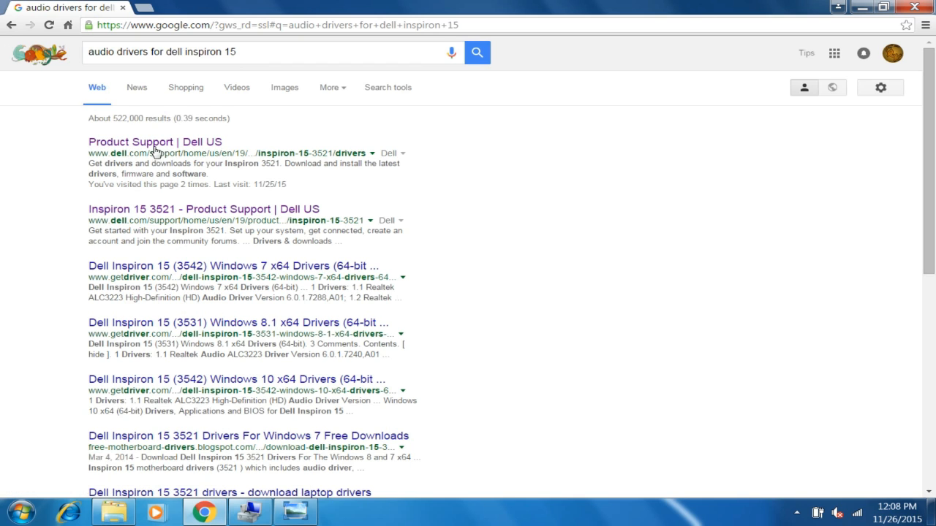
pyautogui.click(155, 142)
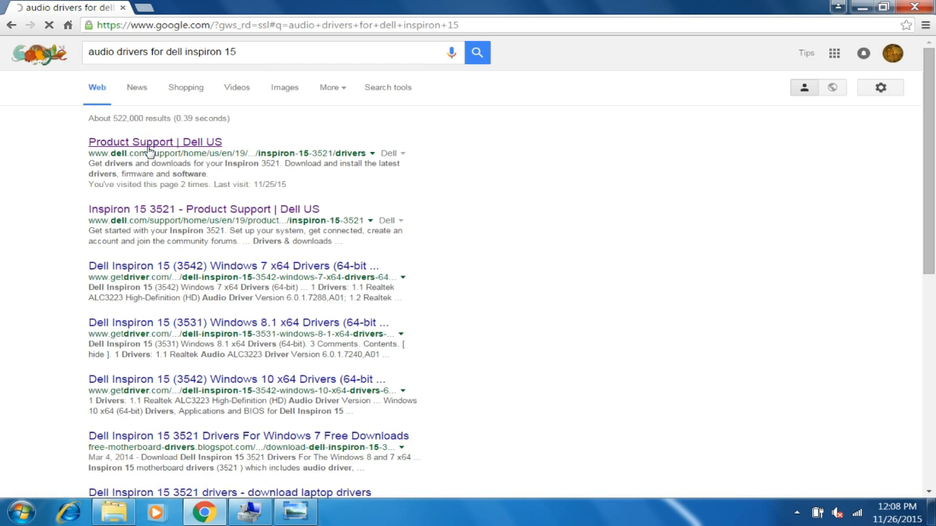
# Step: On the Inspiron 3521 drivers page choose Find it myself and show the OS choices via Change OS
pyautogui.click(155, 142)
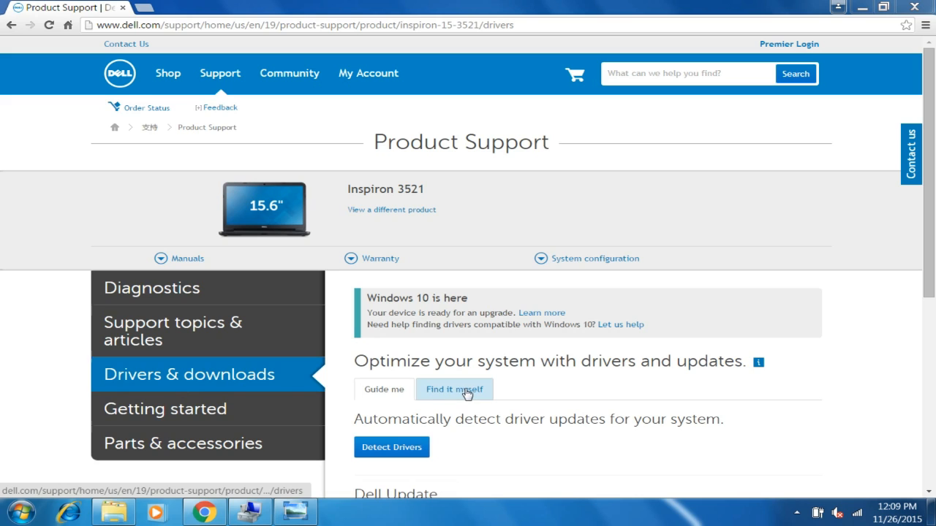
pyautogui.click(453, 389)
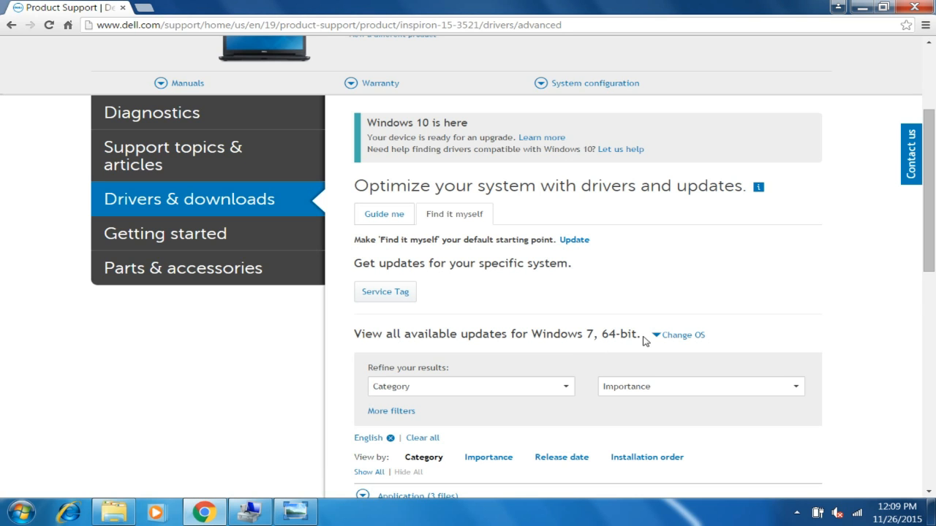
pyautogui.moveTo(657, 342)
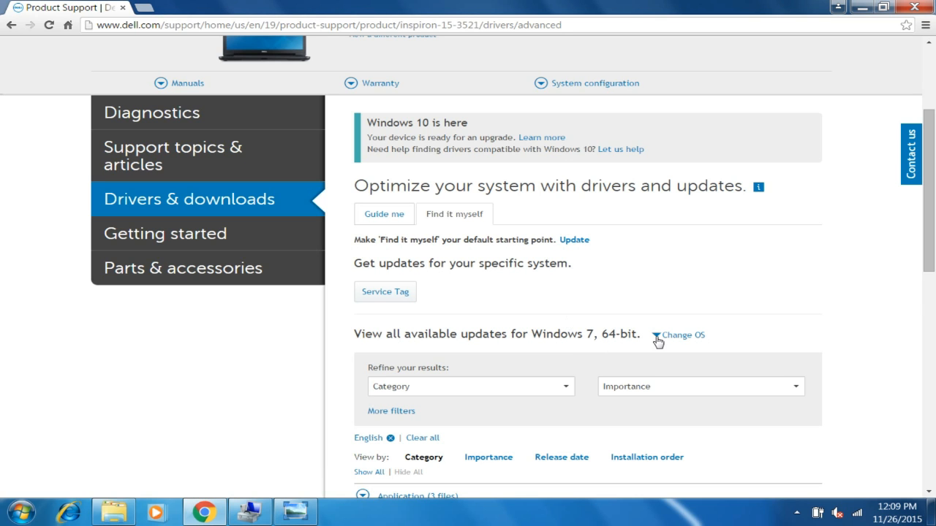
pyautogui.moveTo(679, 354)
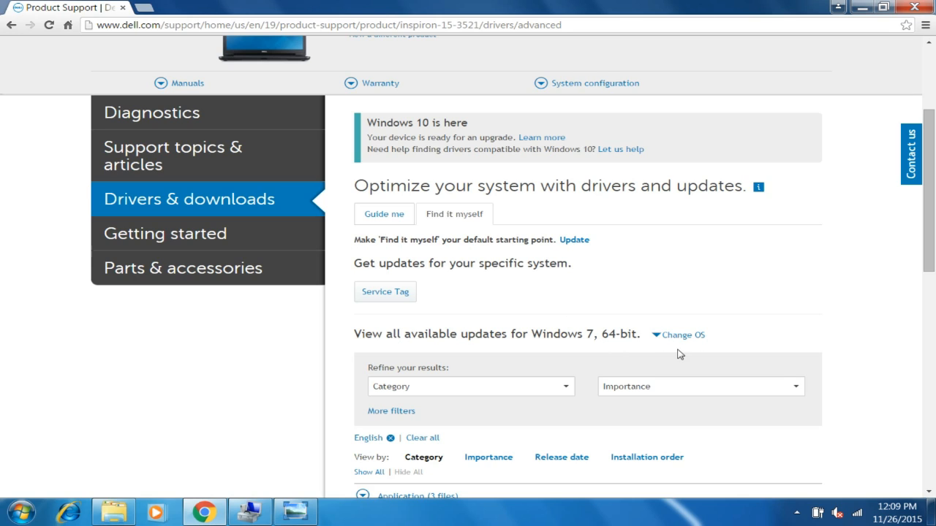
pyautogui.scroll(-3)
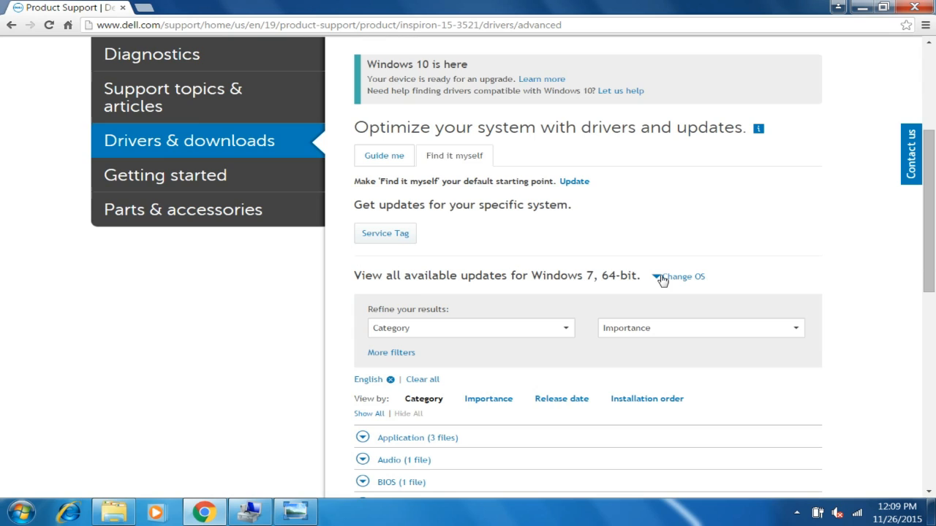
pyautogui.click(681, 277)
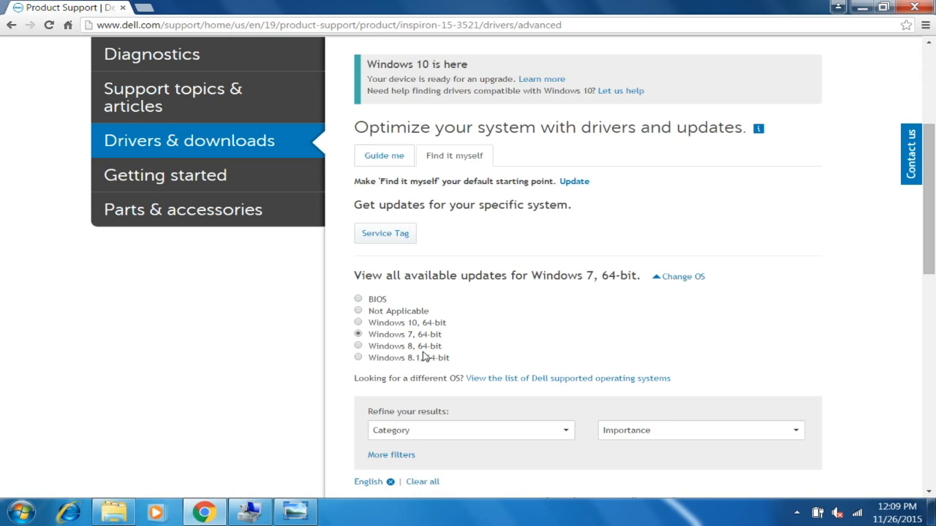
pyautogui.moveTo(453, 349)
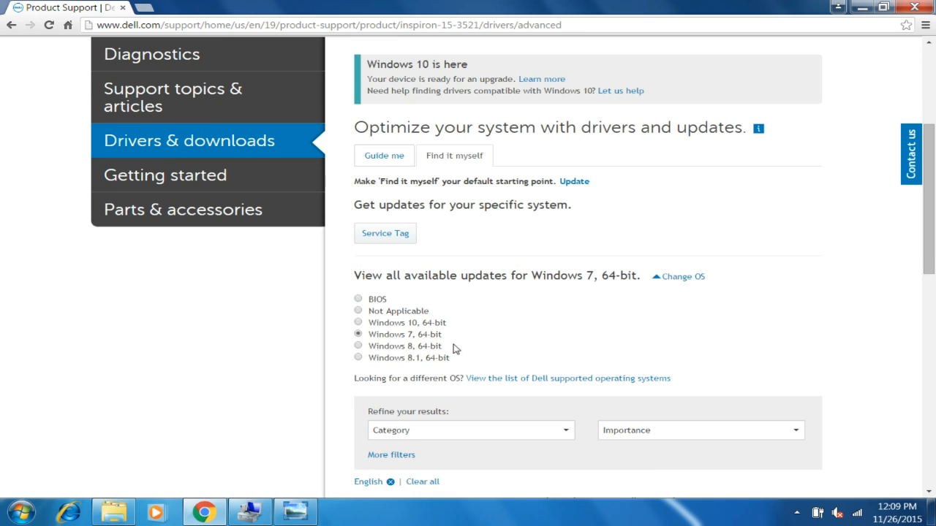
pyautogui.moveTo(400, 345)
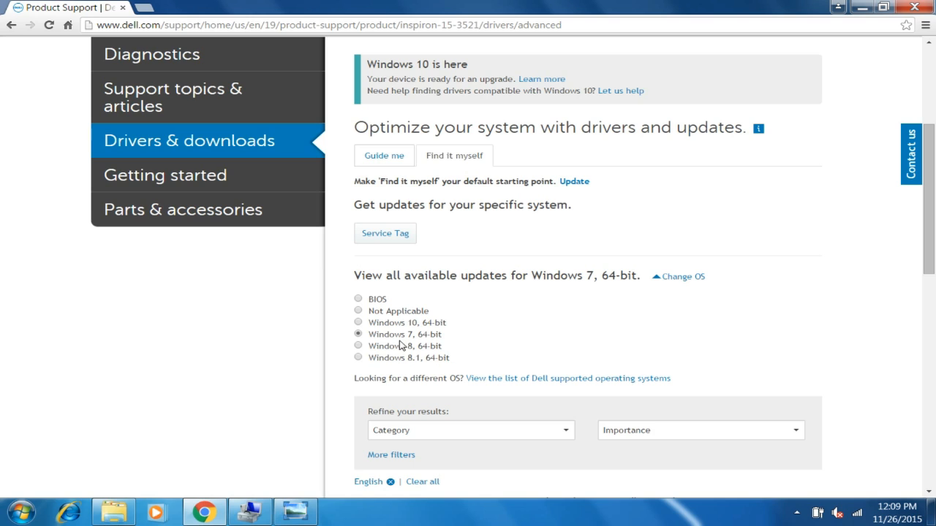
# Step: Expand the Audio (1 file) category and download the Realtek ALC-3221 Audio Driver
pyautogui.scroll(-3)
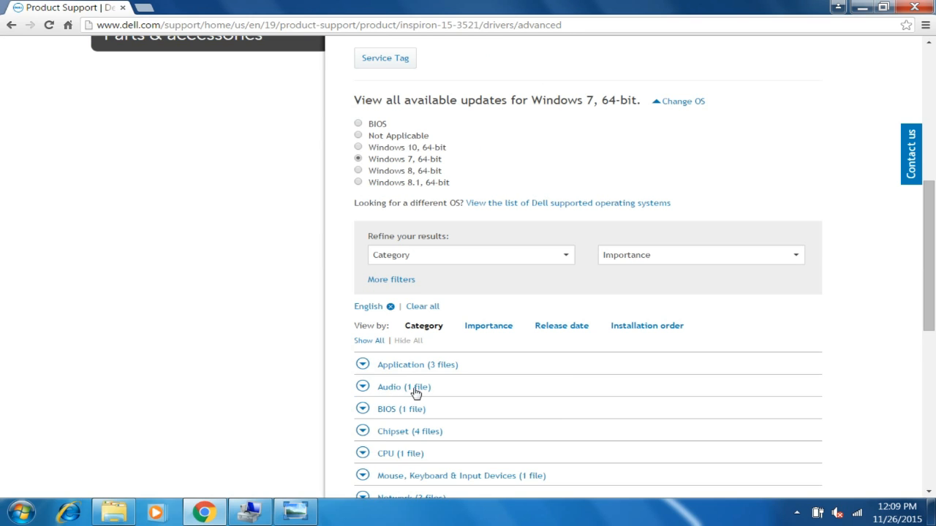
pyautogui.moveTo(389, 386)
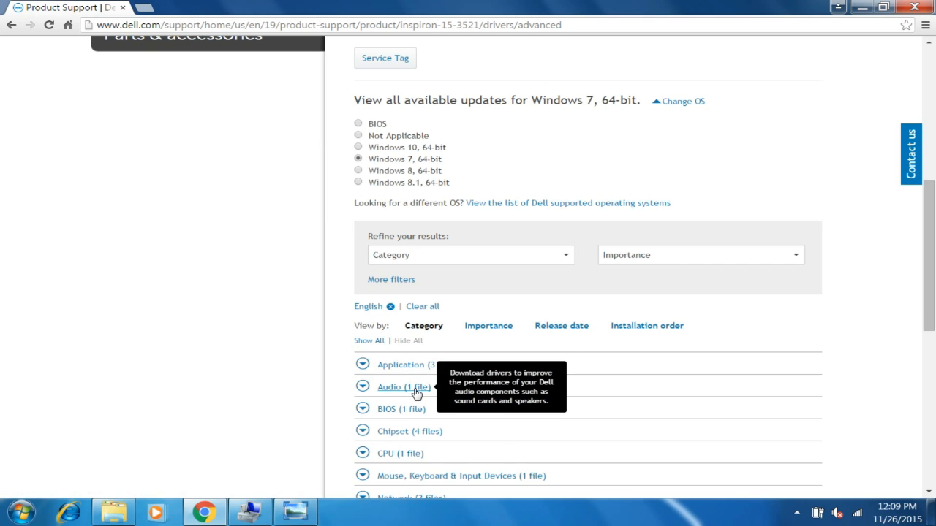
pyautogui.click(403, 386)
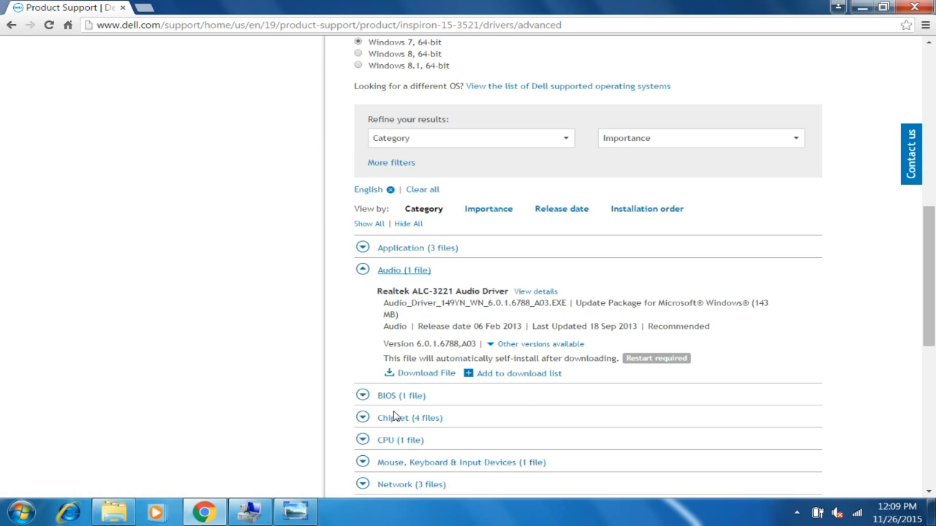
pyautogui.moveTo(427, 373)
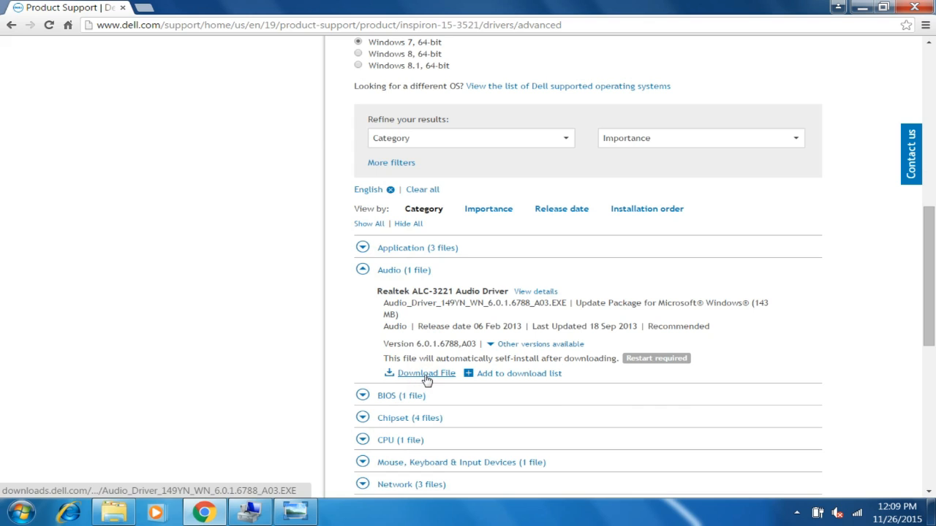
pyautogui.click(427, 373)
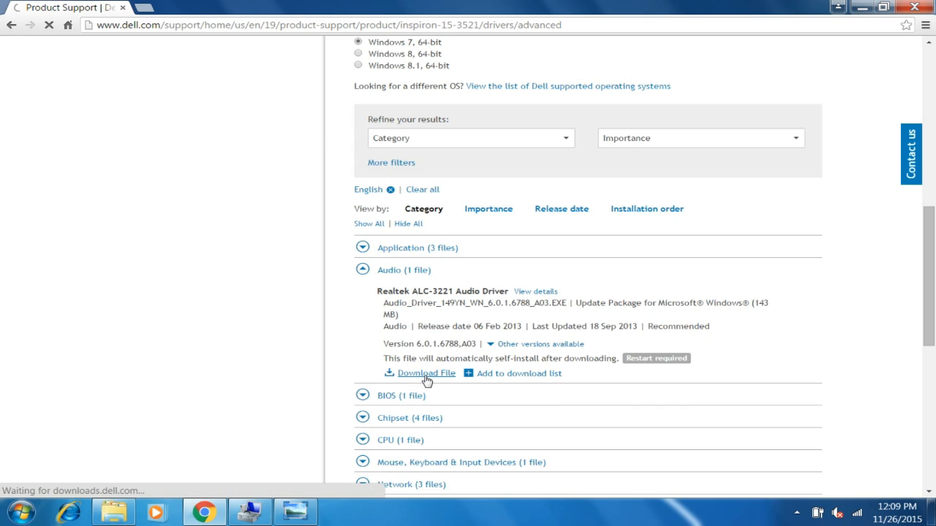
pyautogui.click(425, 373)
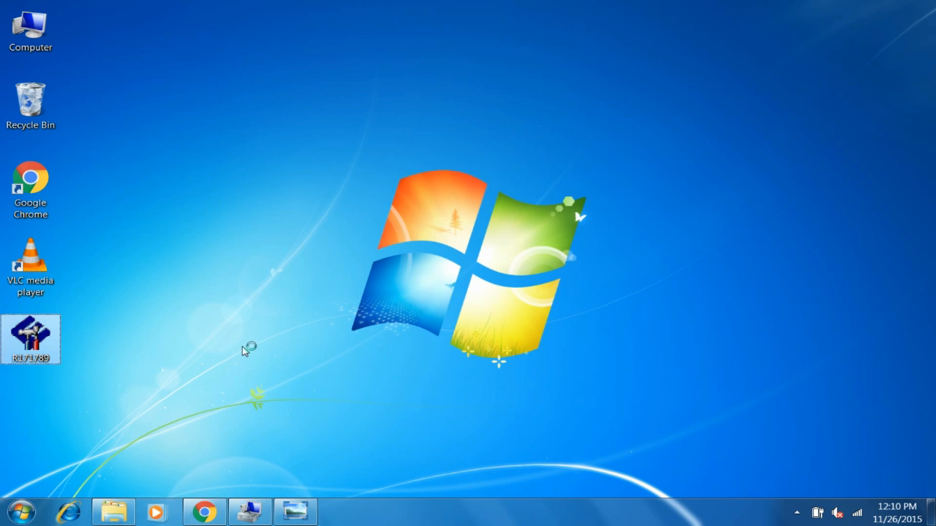
# Step: Run the SigmaTel installer and unzip it to C:\Dell\Drivers\NN9X1\, creating the folder
pyautogui.doubleClick(29, 339)
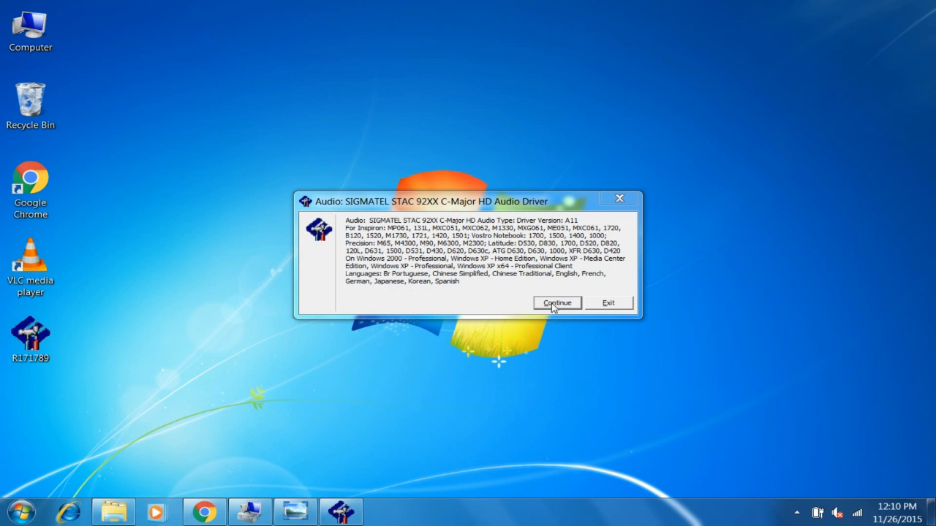
pyautogui.click(556, 303)
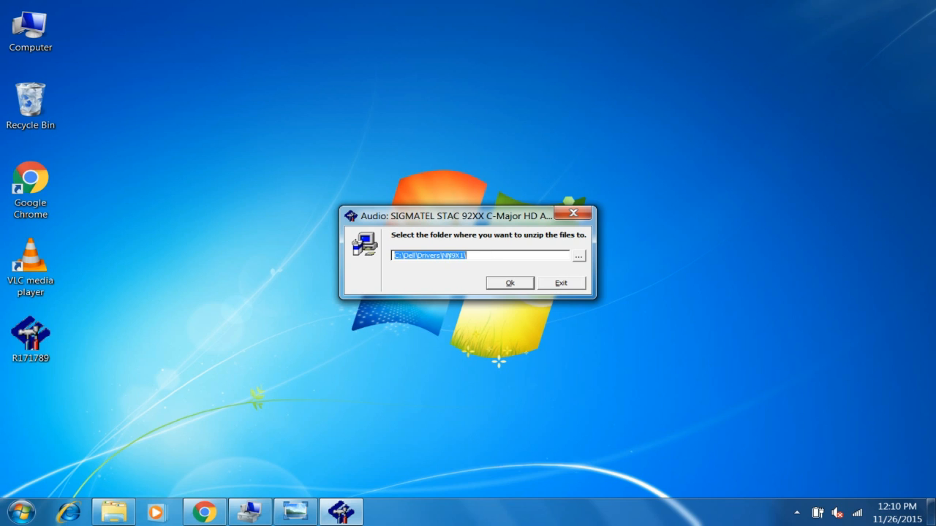
pyautogui.moveTo(457, 266)
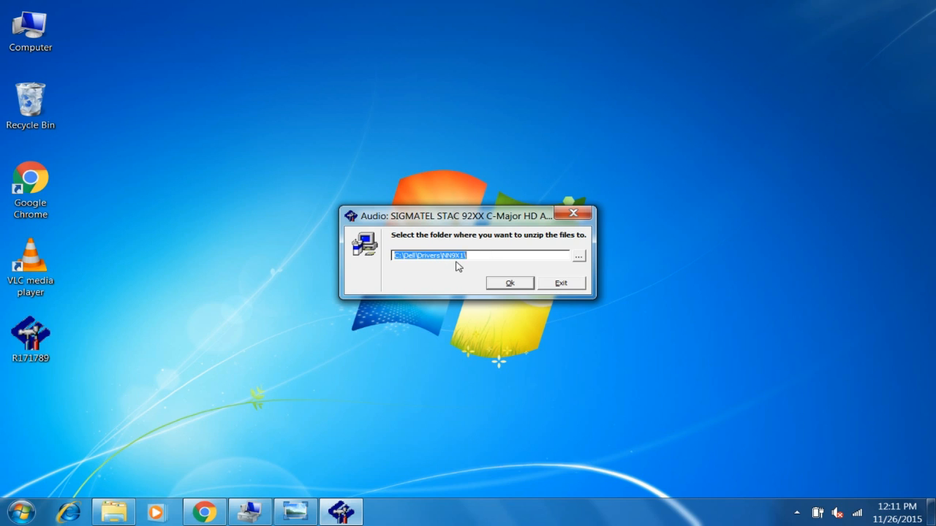
pyautogui.moveTo(535, 254)
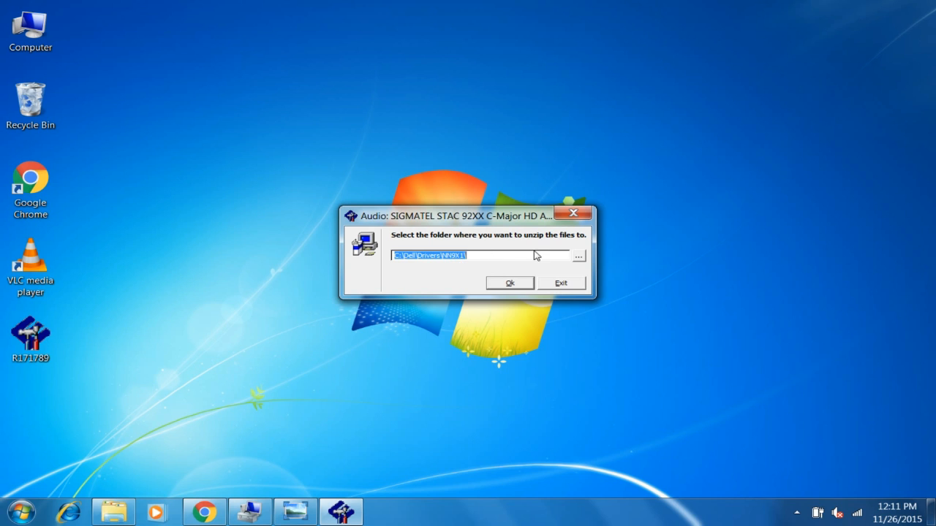
pyautogui.click(509, 284)
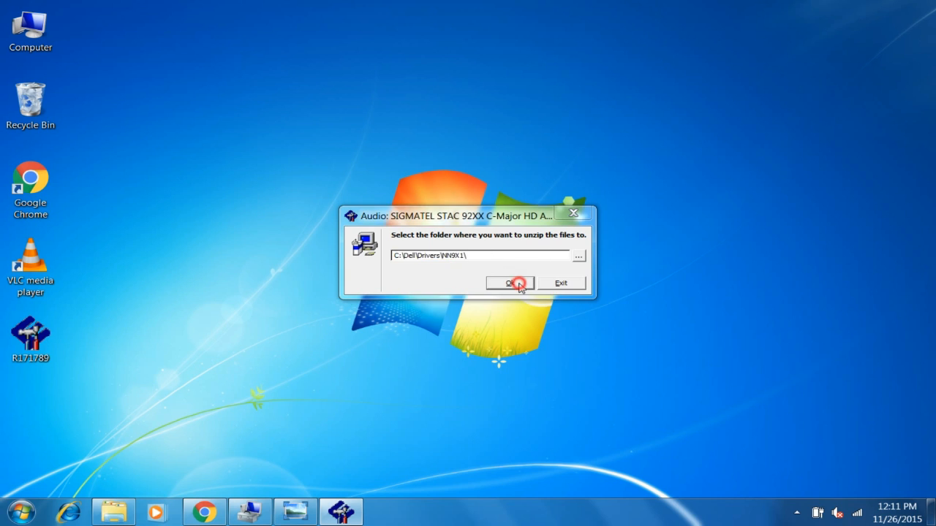
pyautogui.click(509, 283)
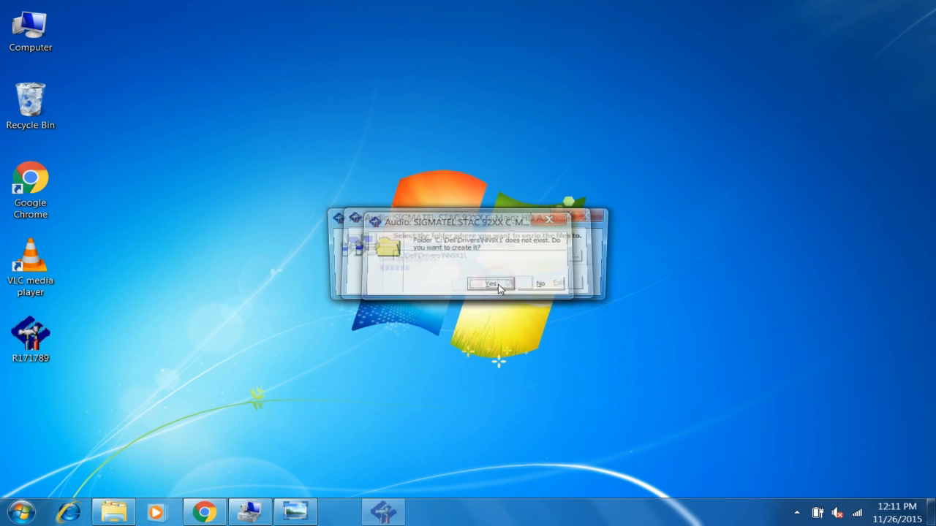
pyautogui.click(492, 283)
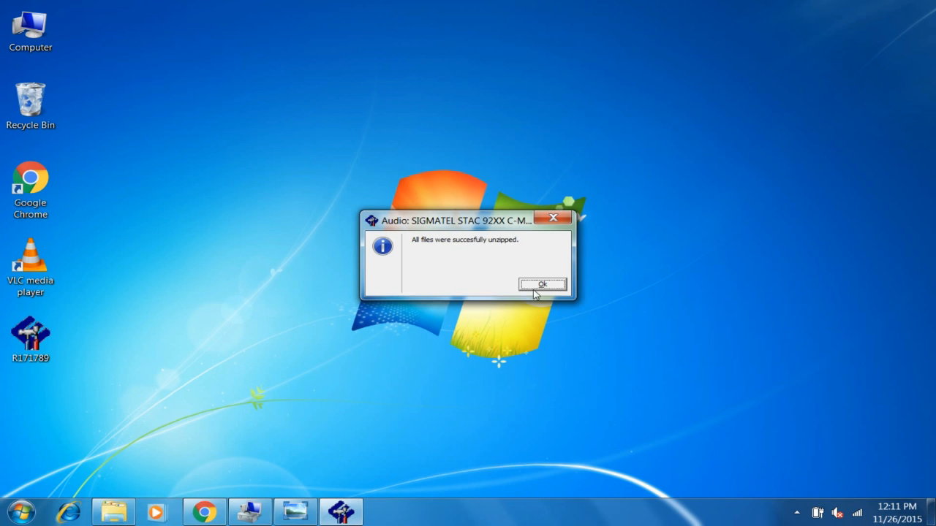
pyautogui.moveTo(252, 310)
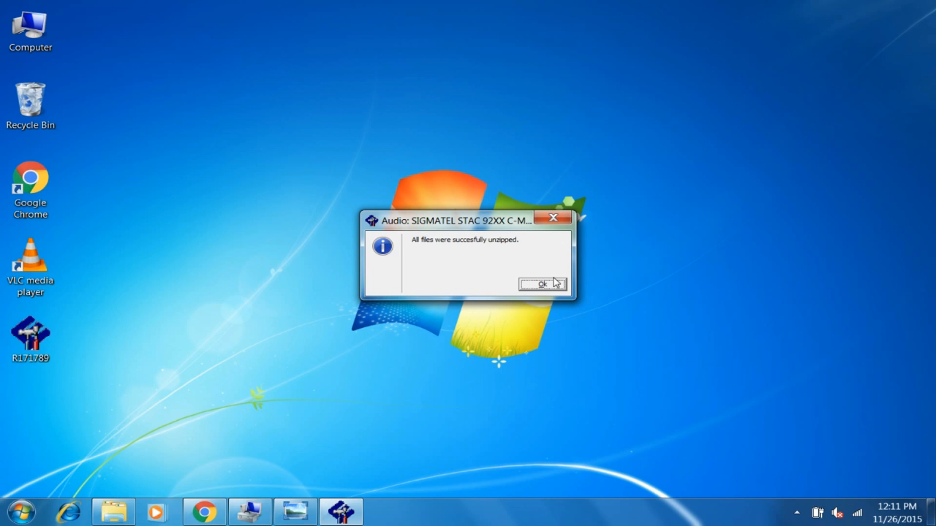
pyautogui.click(541, 284)
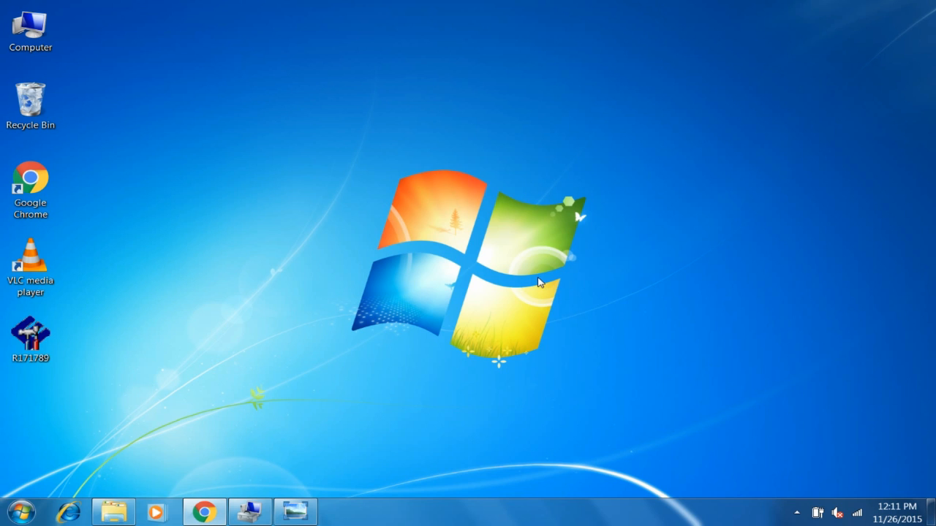
pyautogui.moveTo(591, 295)
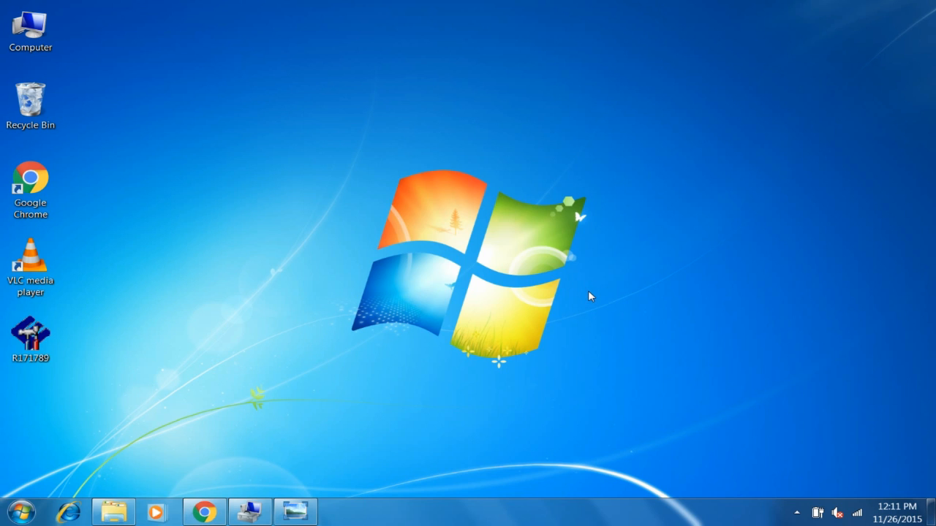
pyautogui.moveTo(260, 220)
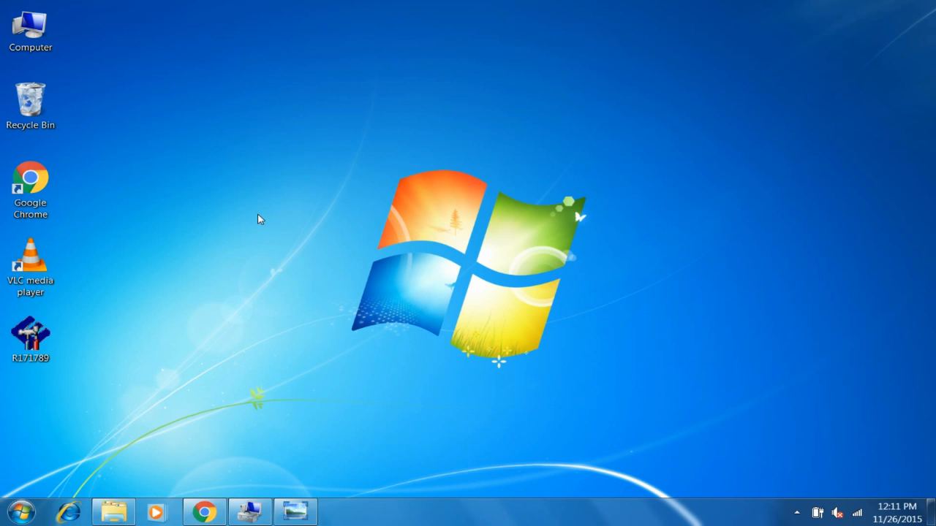
# Step: Manage Computer to reach Device Manager and start Update Driver Software for High Definition Audio Device
pyautogui.click(29, 30)
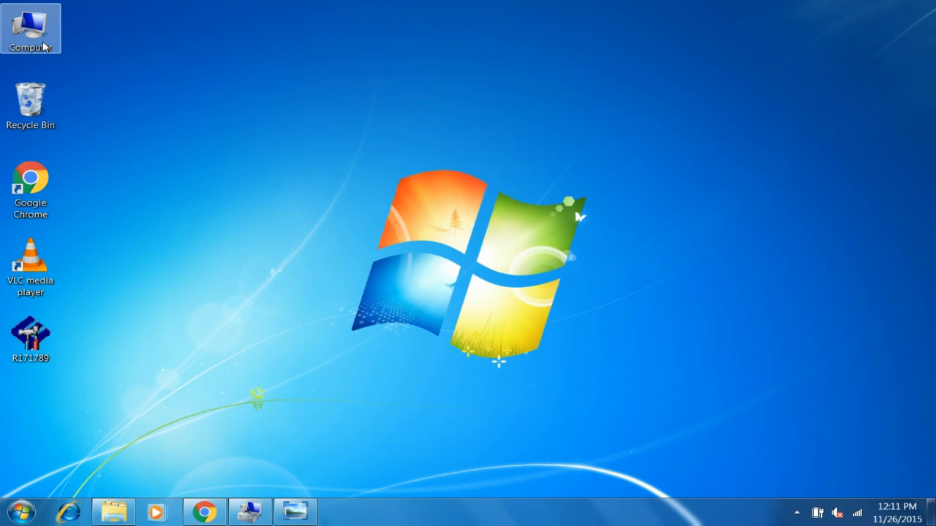
pyautogui.rightClick(31, 28)
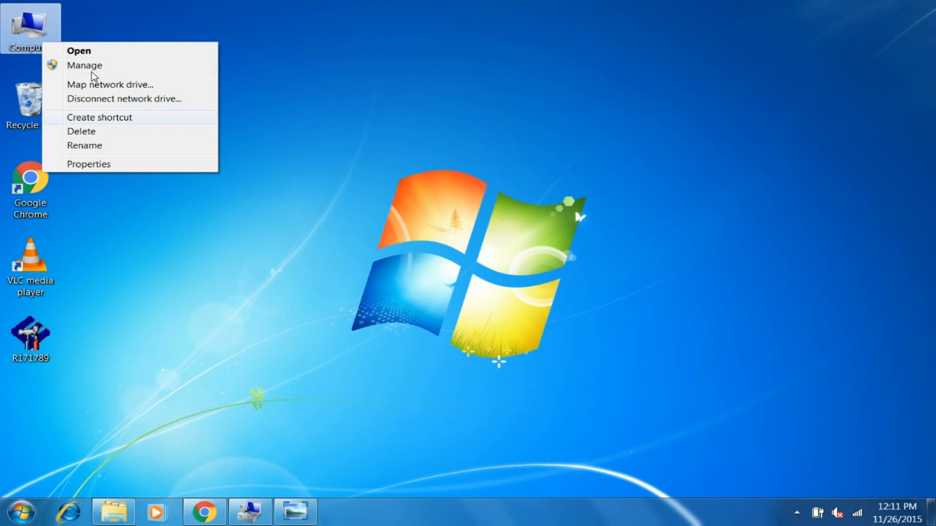
pyautogui.click(85, 65)
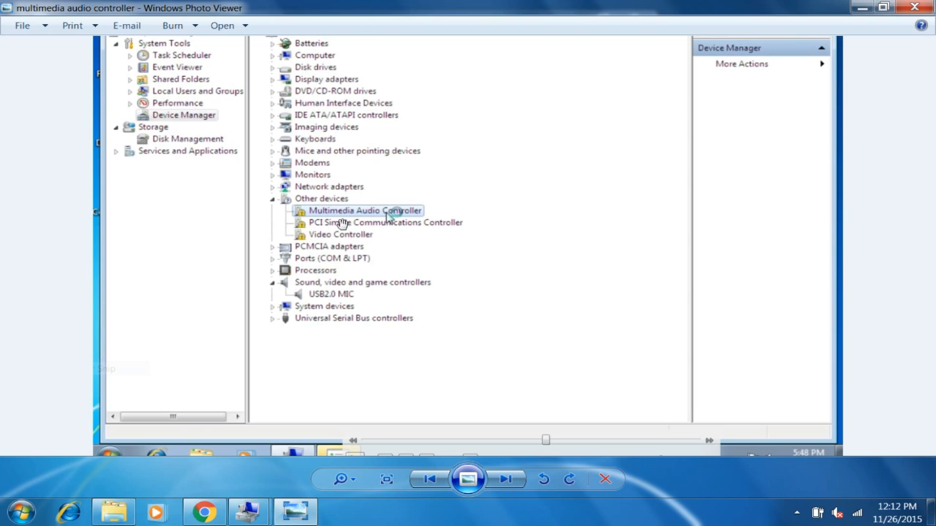
pyautogui.moveTo(333, 213)
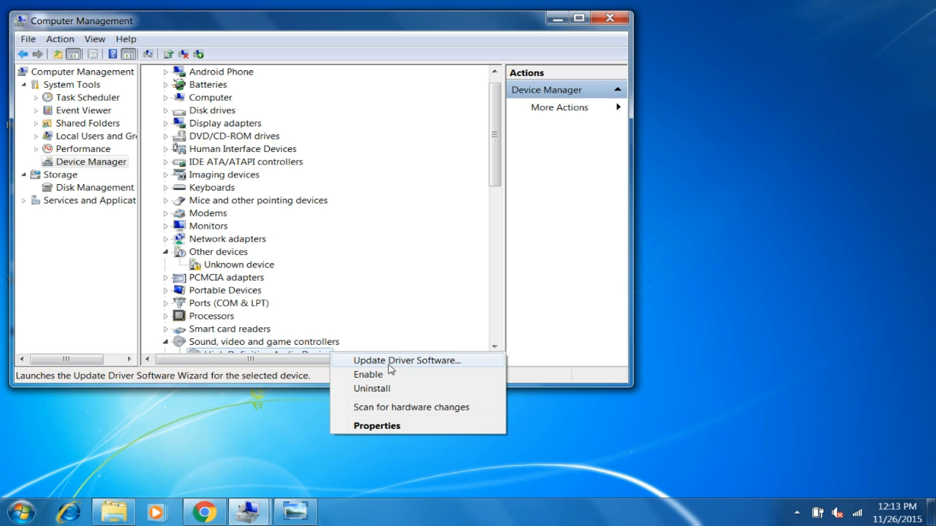
pyautogui.moveTo(436, 366)
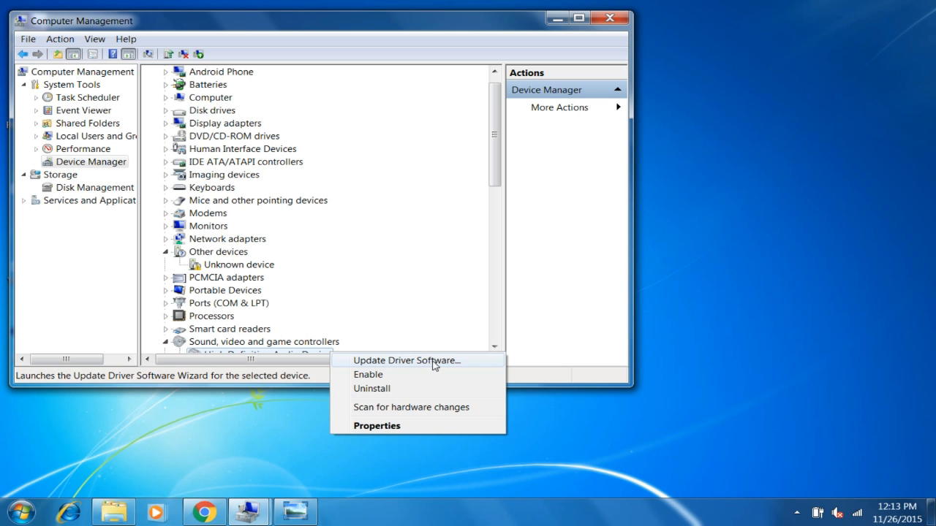
pyautogui.click(407, 360)
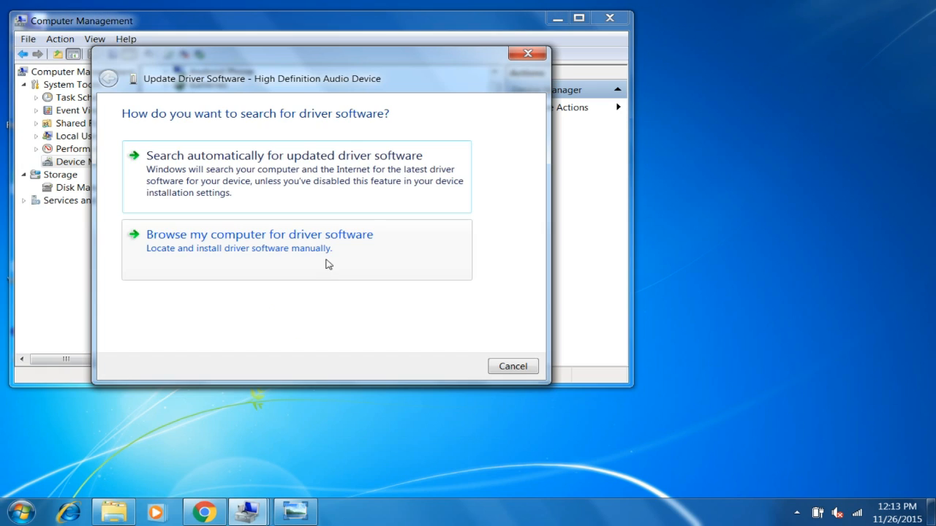
pyautogui.moveTo(341, 250)
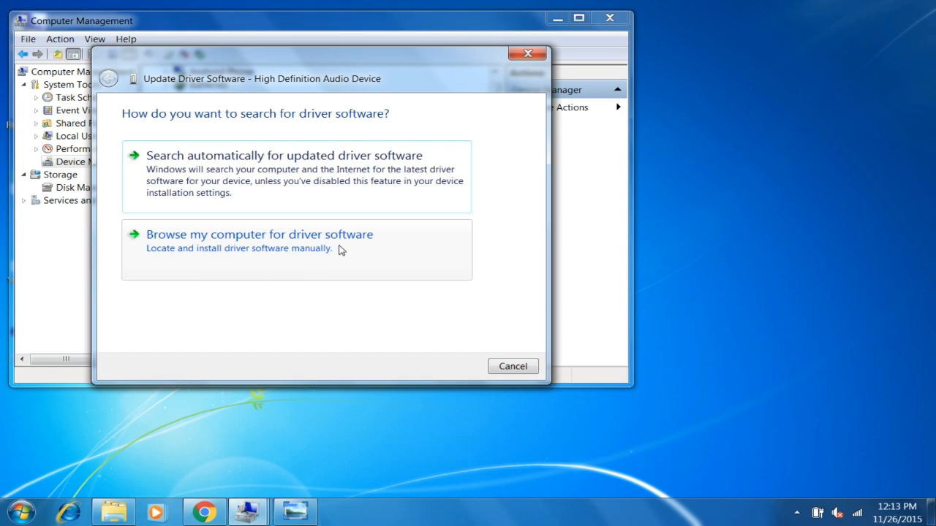
# Step: Browse this computer to C:\Dell\Drivers\NN9X1 as the driver location and begin the install
pyautogui.click(259, 234)
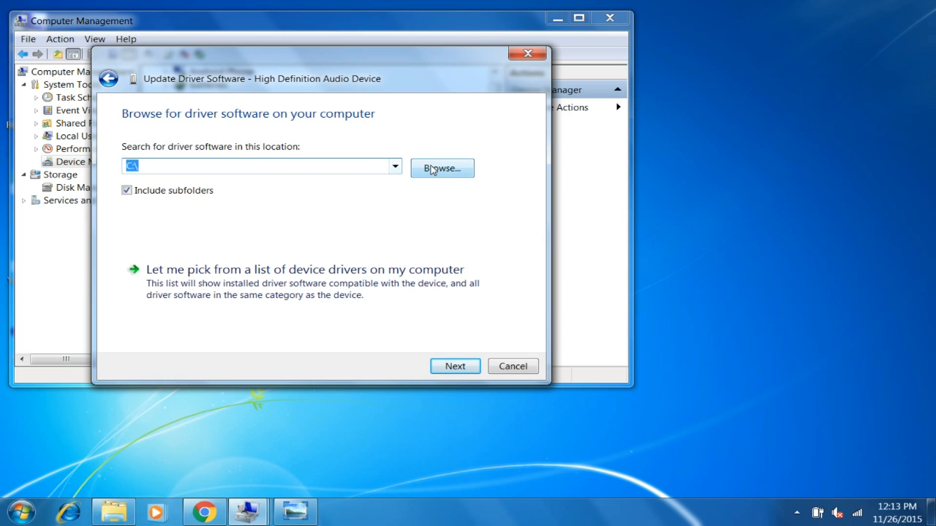
pyautogui.click(442, 168)
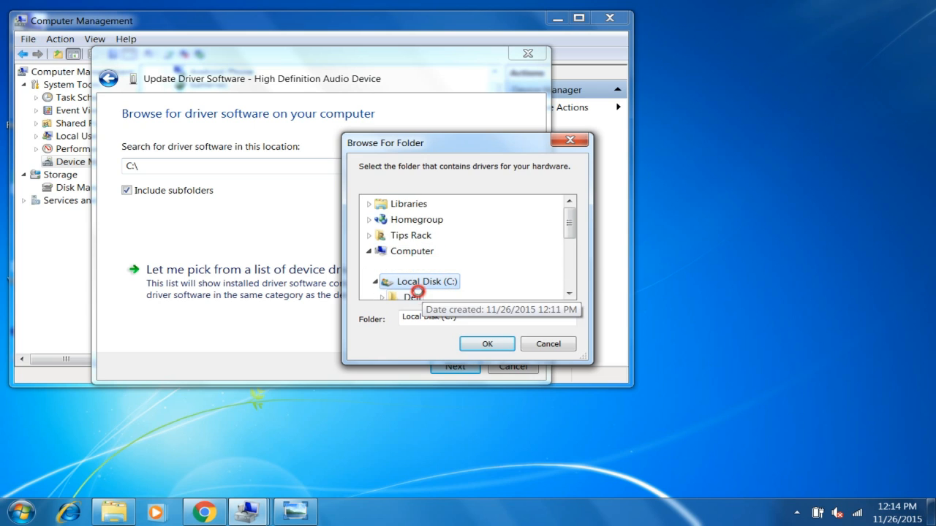
pyautogui.click(424, 281)
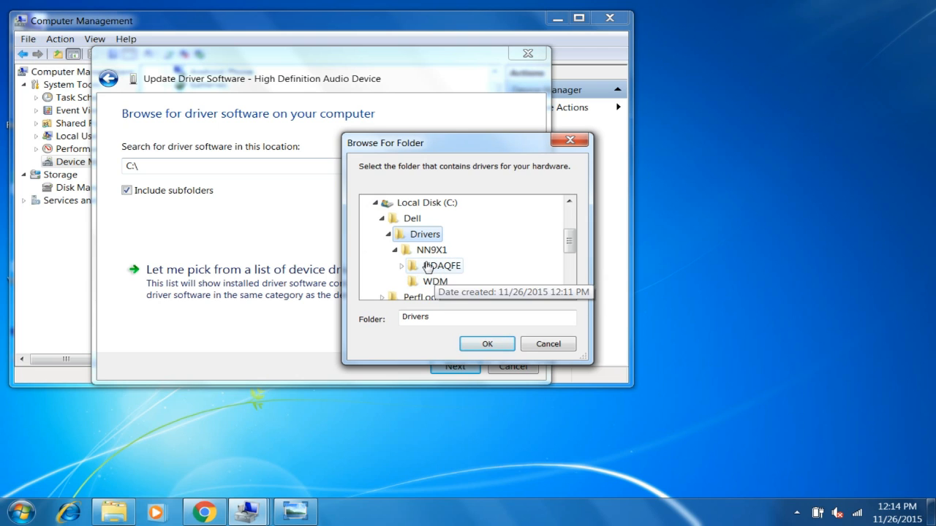
pyautogui.click(430, 248)
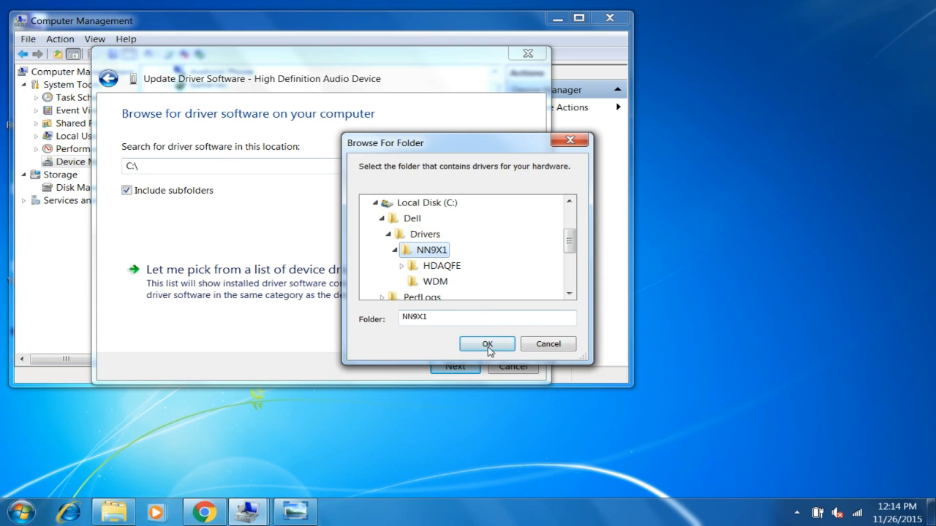
pyautogui.click(487, 345)
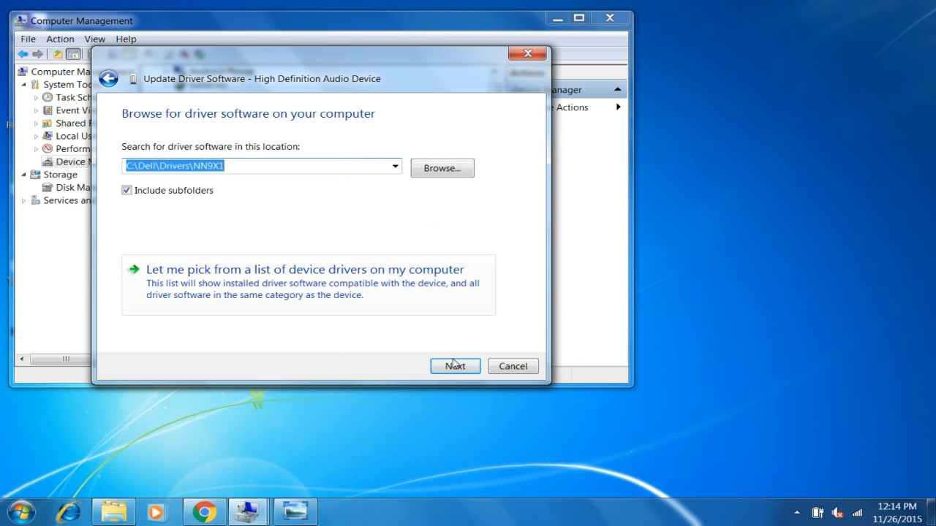
pyautogui.click(453, 366)
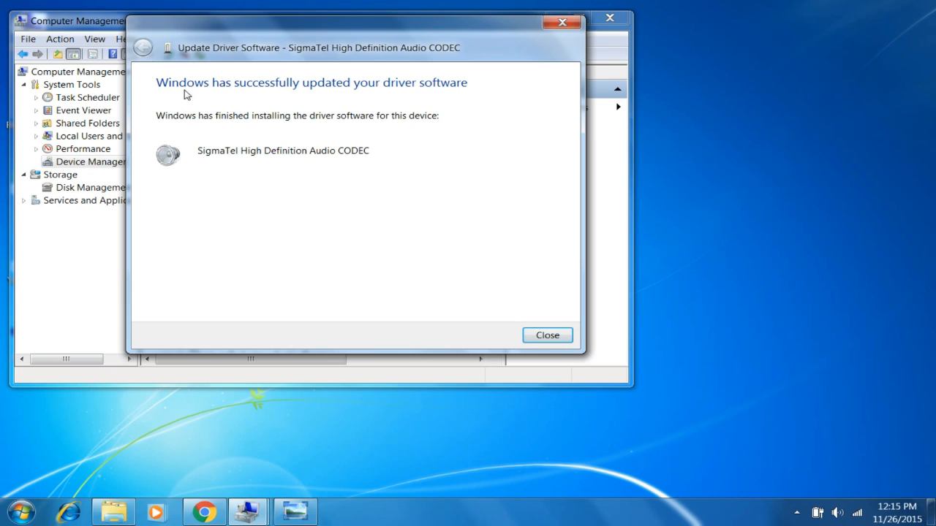
pyautogui.moveTo(379, 98)
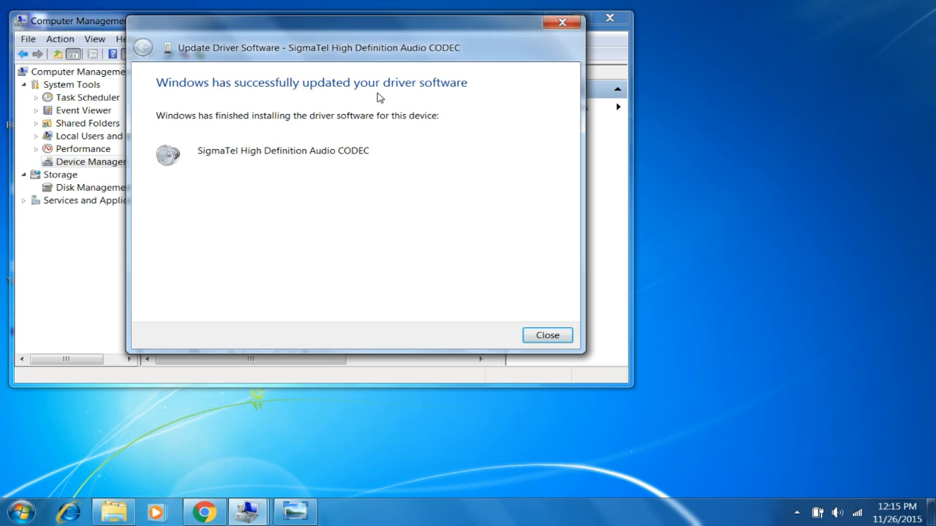
pyautogui.moveTo(327, 179)
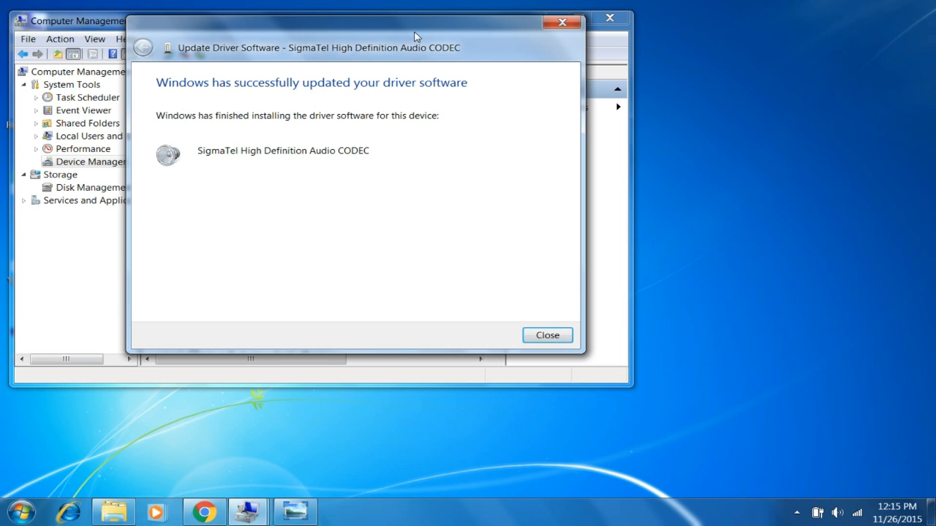
pyautogui.moveTo(56, 22)
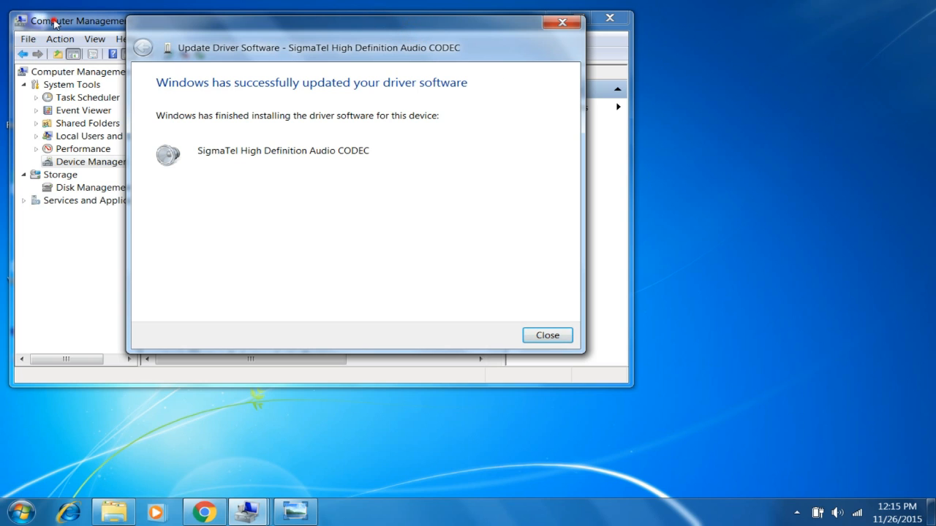
pyautogui.moveTo(836, 512)
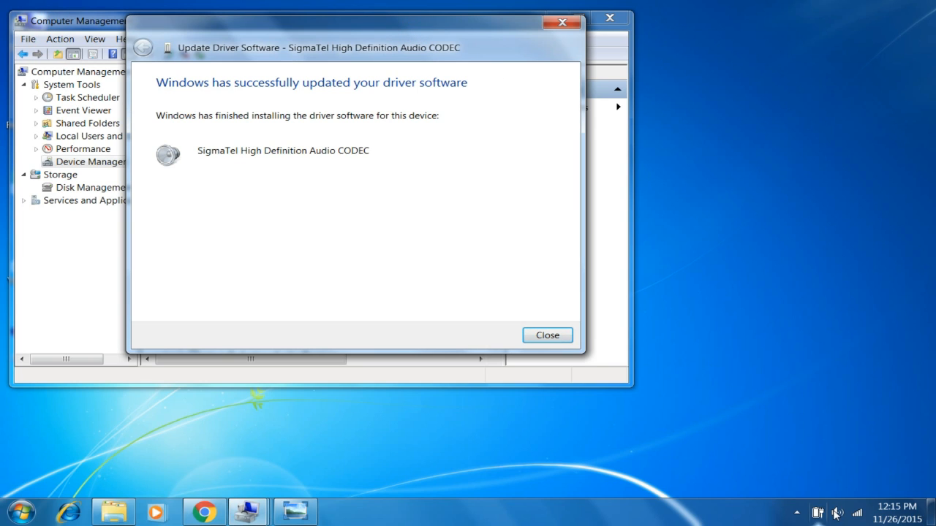
# Step: Check the system tray speaker control, which shows Speakers at 100%
pyautogui.click(837, 511)
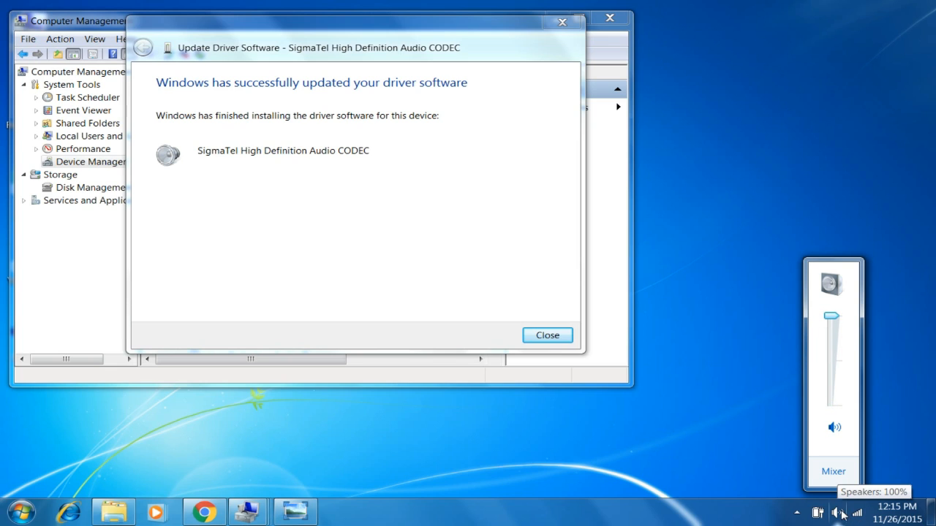
pyautogui.moveTo(611, 473)
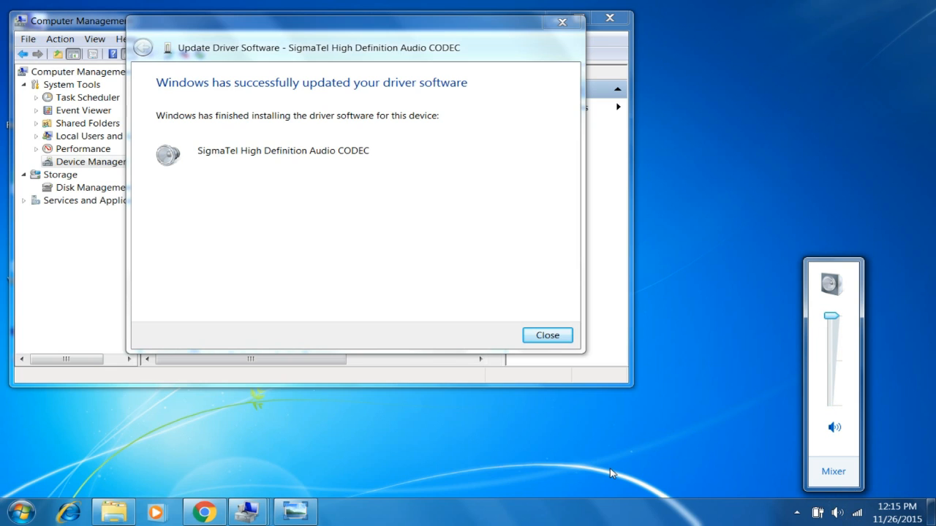